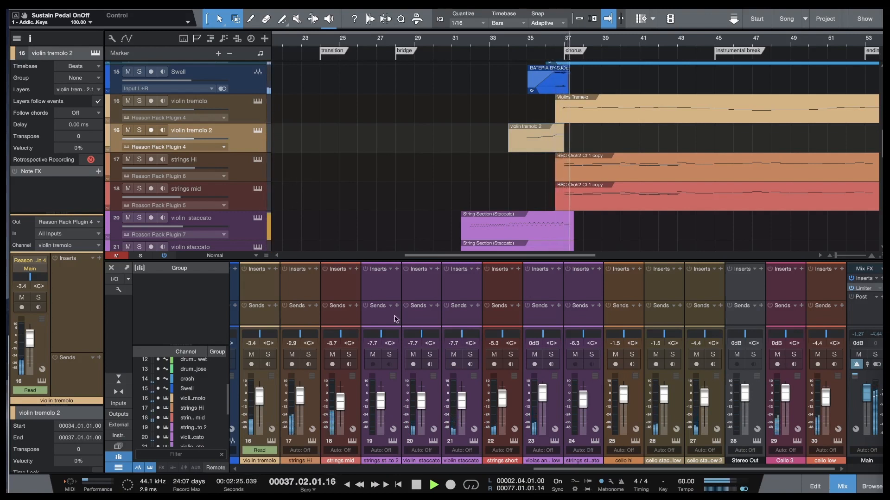
Trim the strings Hi and strings mid BBC Orch2 Ch1 copy events to start about 36.4.4
left_click(432, 486)
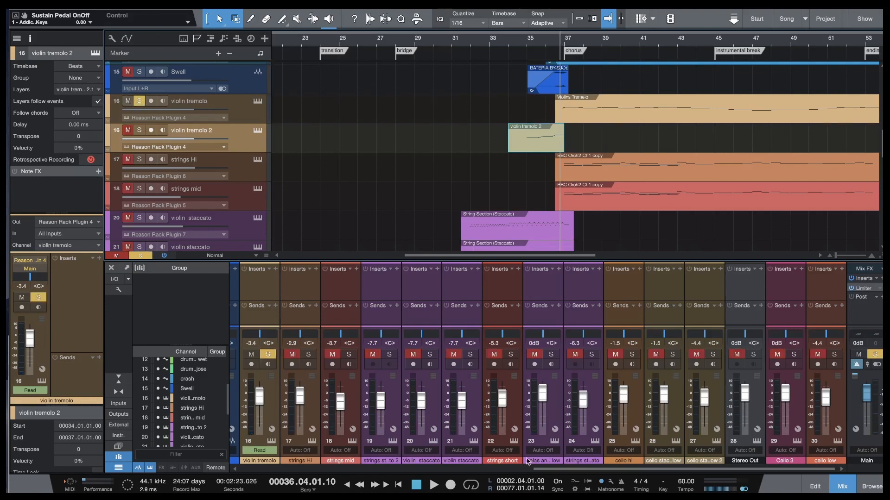
left_click(436, 484)
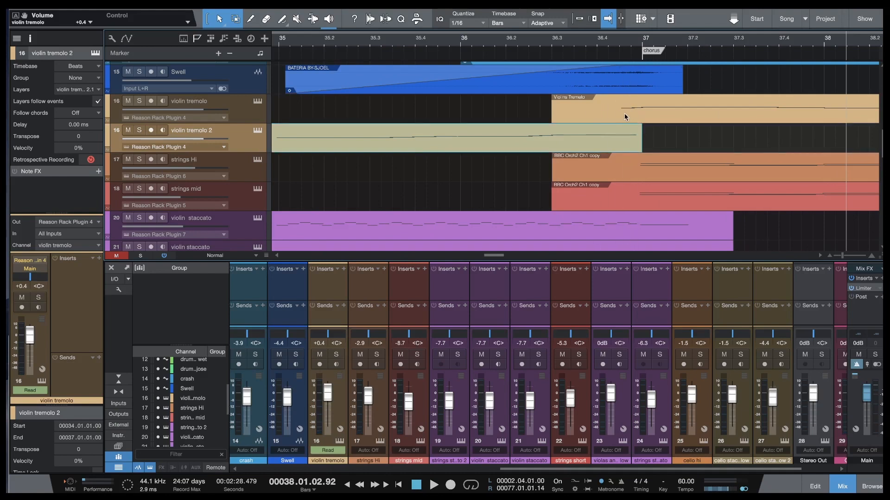
mouse_move(521, 121)
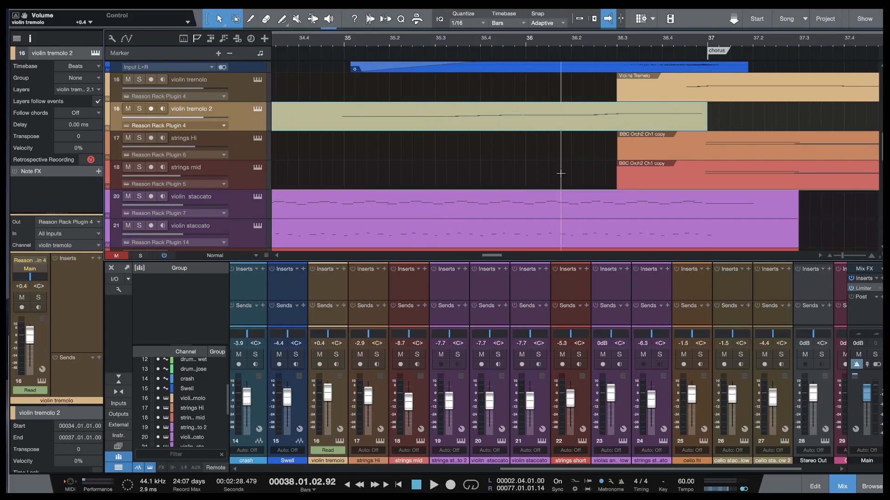
left_click(185, 167)
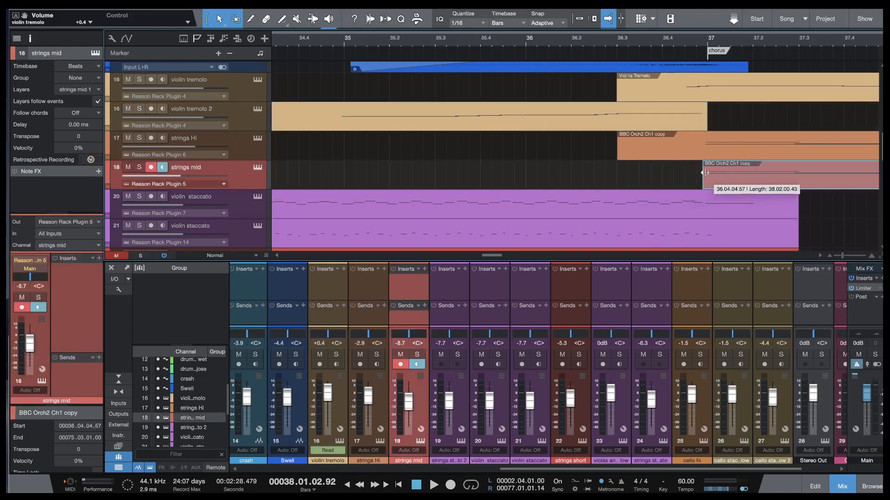
left_click(200, 138)
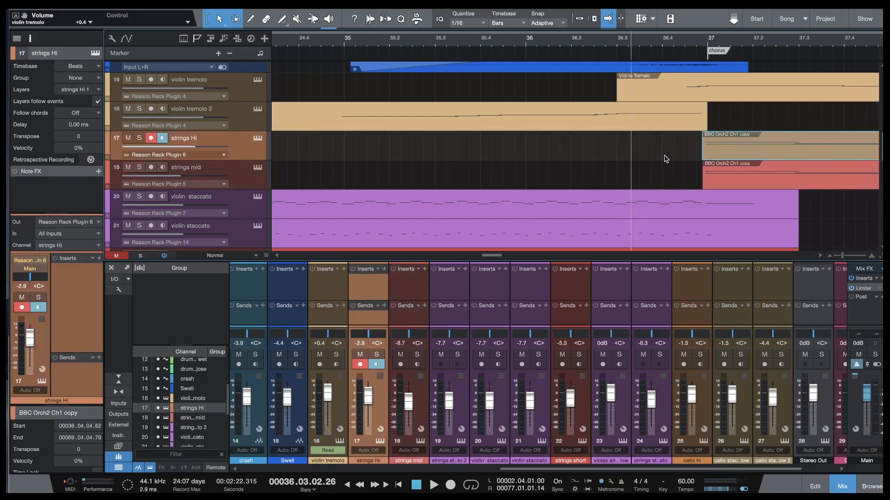
left_click(190, 108)
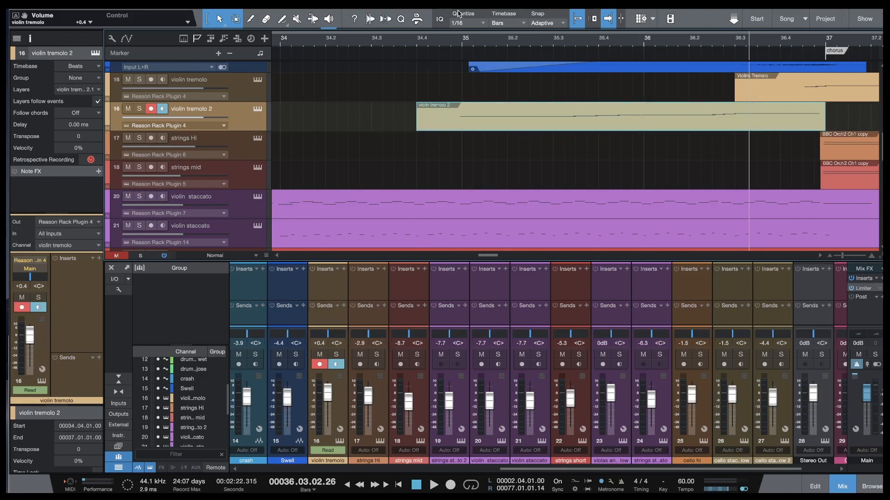
Check the Quantize grid, then Alt-drag violin tremolo 2 copies onto strings Hi and strings mid at bar 34.4
left_click(464, 24)
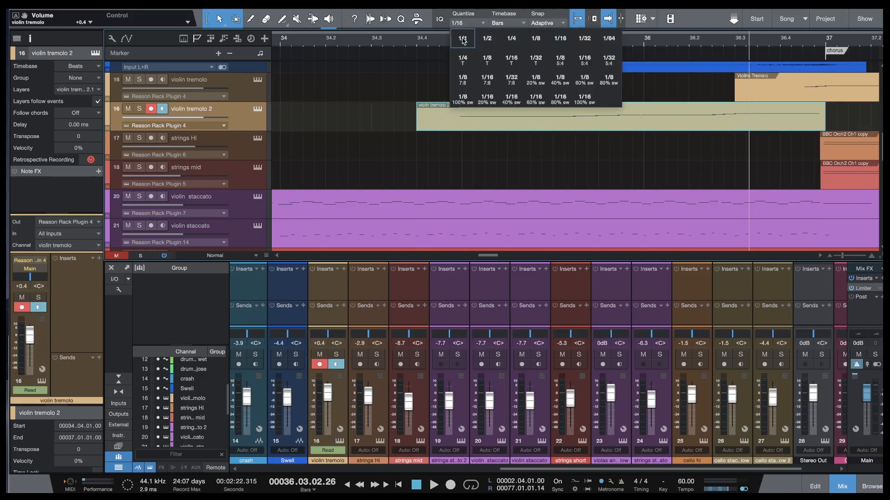
left_click(463, 38)
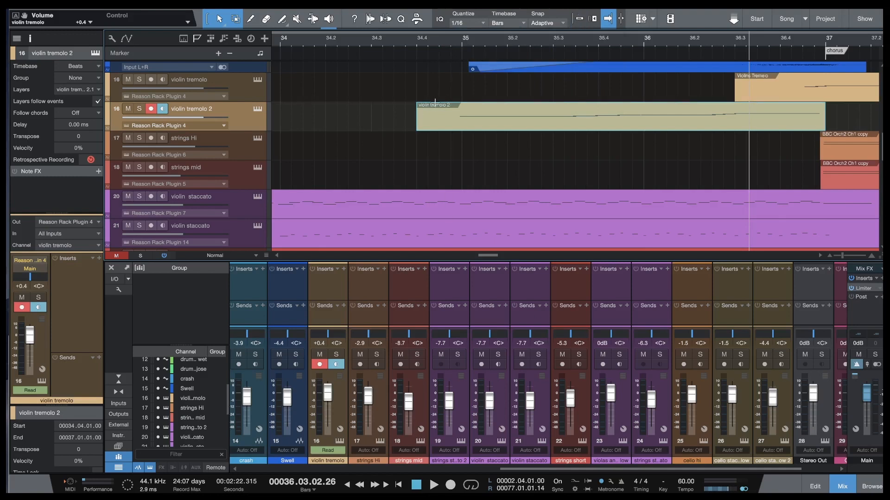
left_click_drag(436, 116, 423, 117)
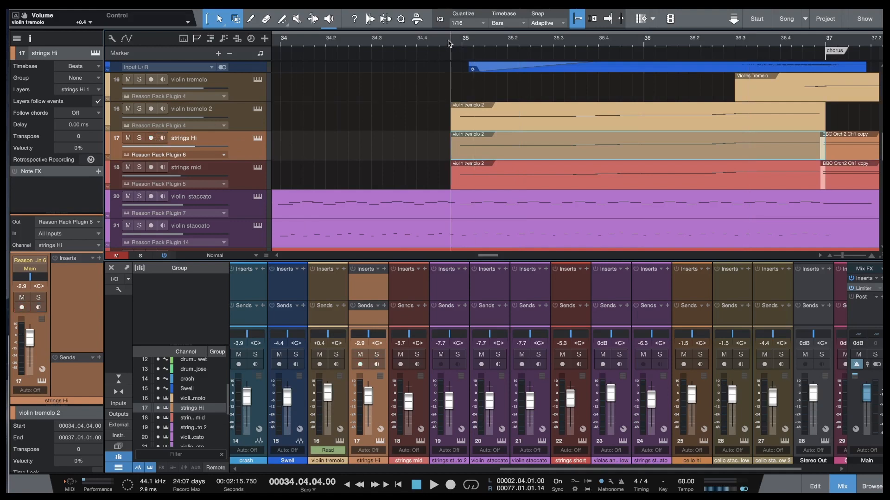
left_click(432, 486)
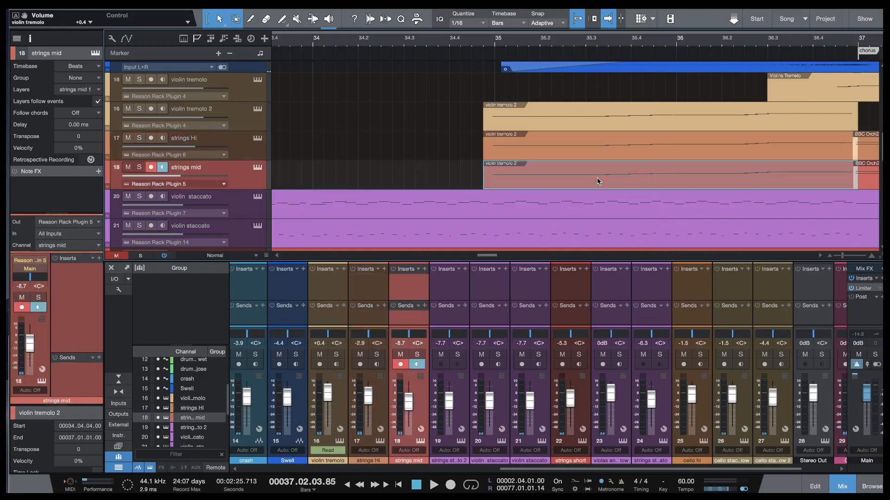
right_click(598, 181)
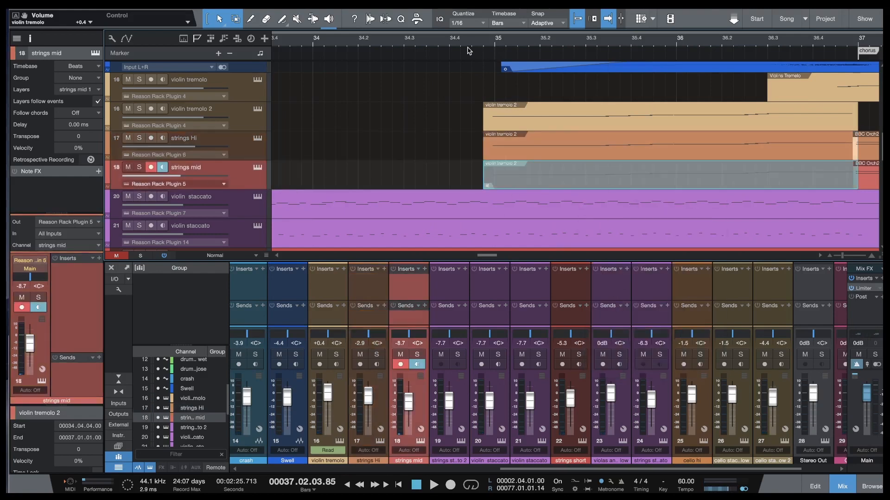
left_click(472, 38)
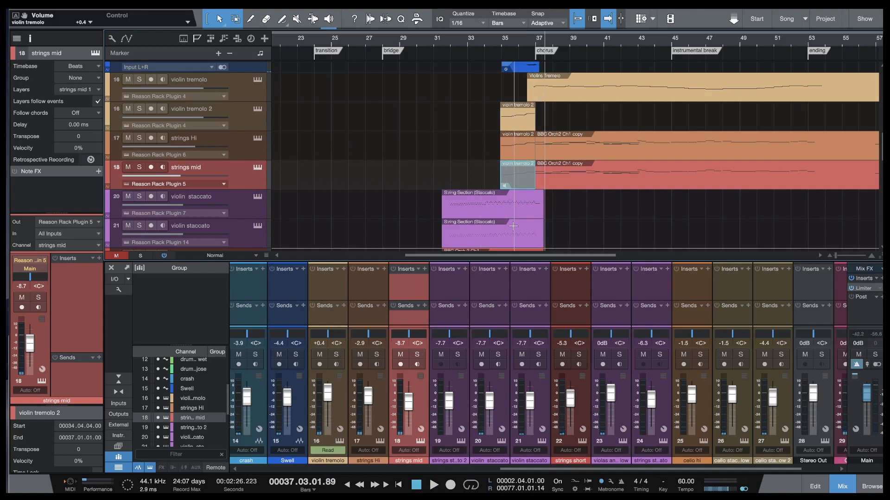
scroll("down", 3)
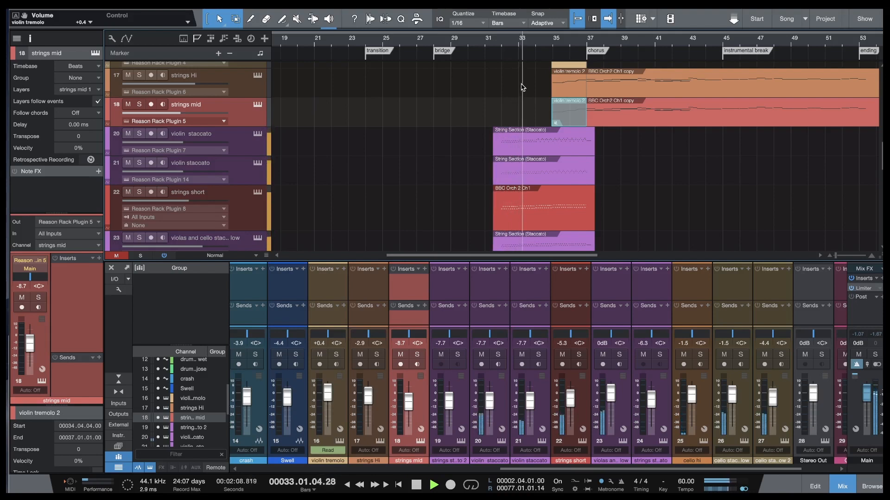
scroll("down", 3)
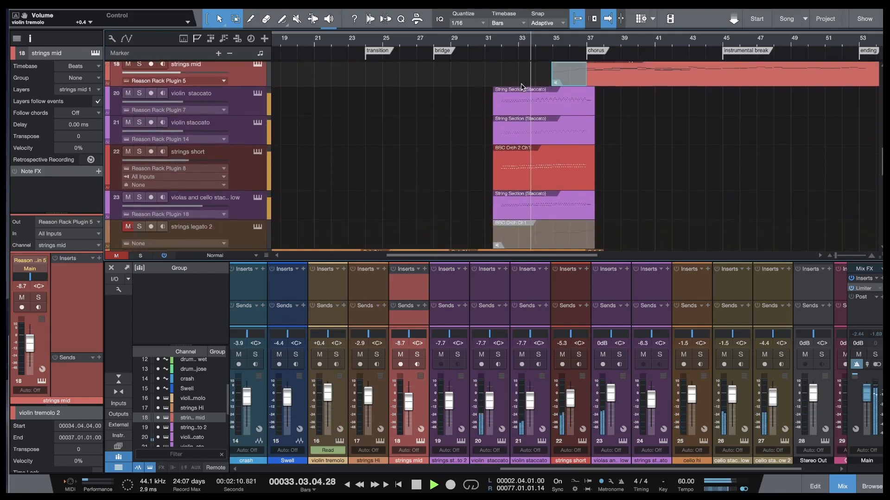
scroll("down", 3)
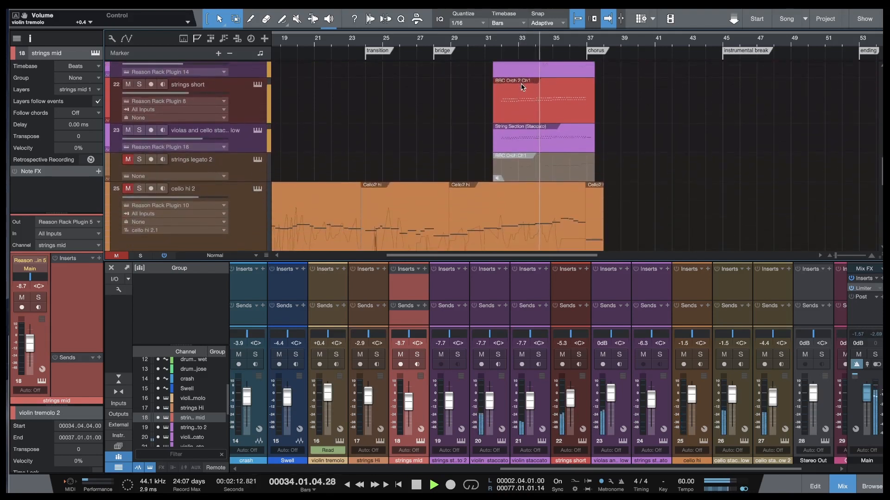
scroll("down", 3)
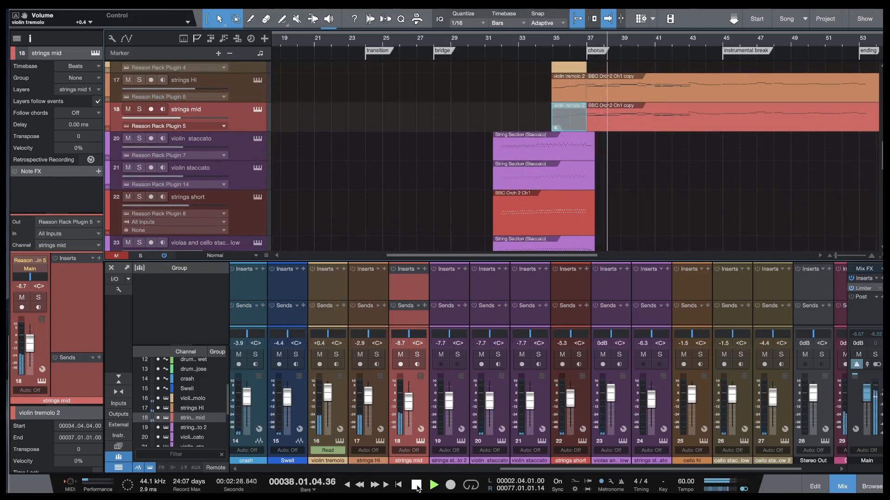
left_click(415, 484)
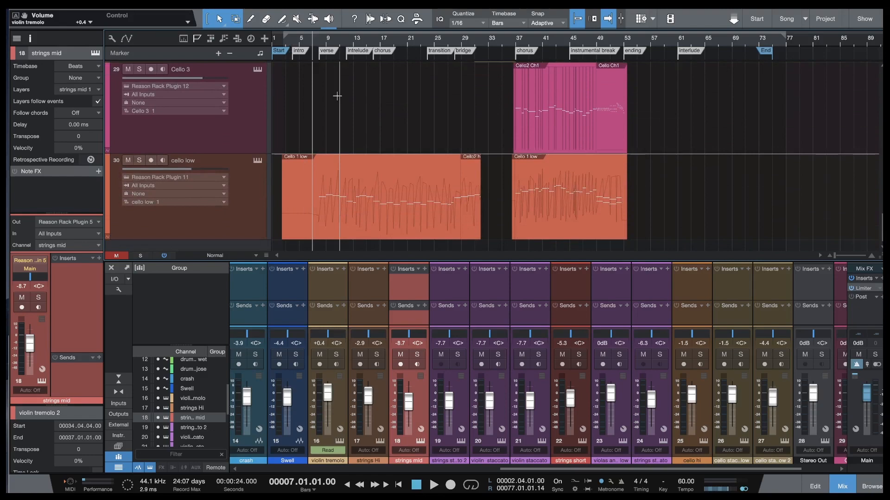
Show the cello hi 1 track's Friktion instrument with its Cello Section (Mod Wheel) preset
left_click(434, 483)
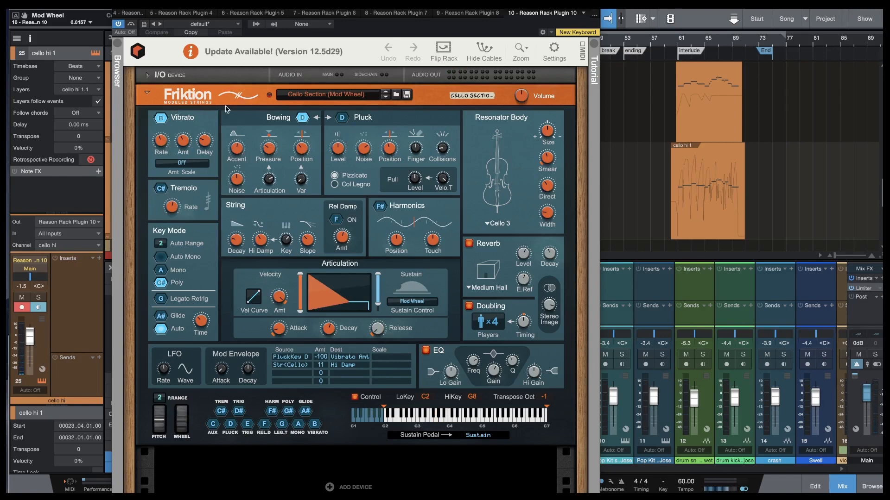
mouse_move(363, 122)
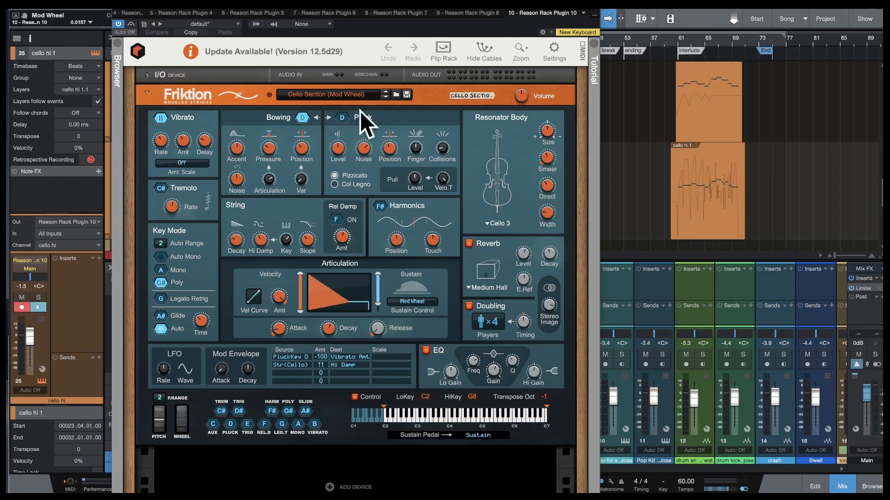
mouse_move(249, 246)
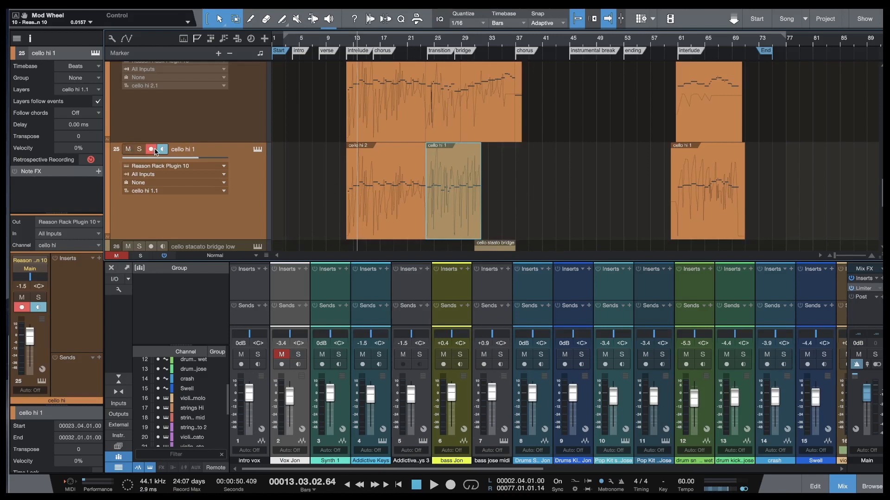
Disarm cello hi 1 and shorten its B3 note ending past bar 19.2 in the piano roll
left_click(150, 148)
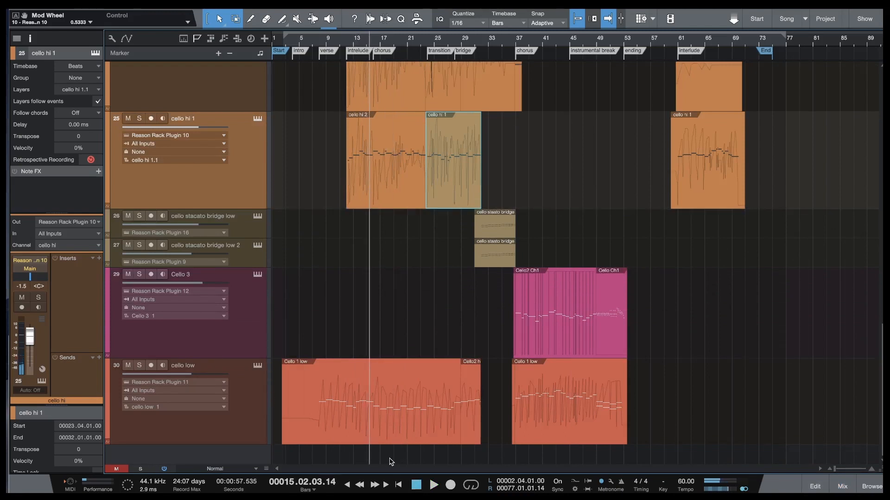
mouse_move(385, 182)
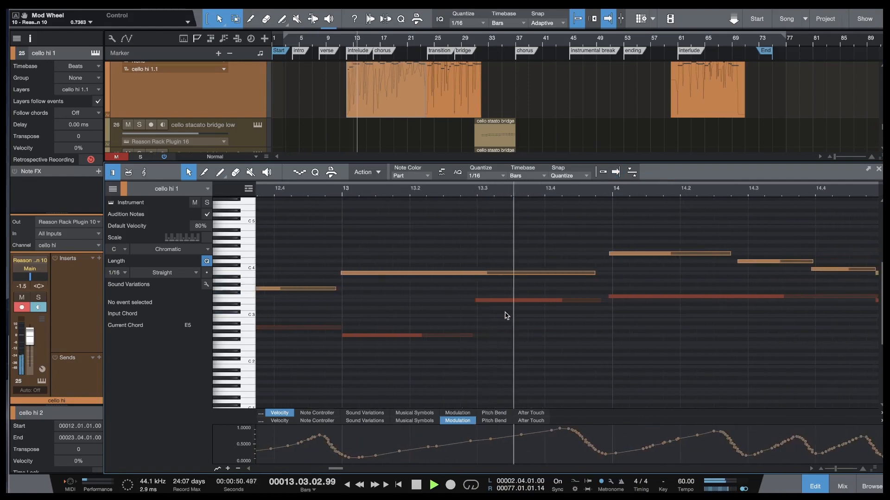
mouse_move(631, 257)
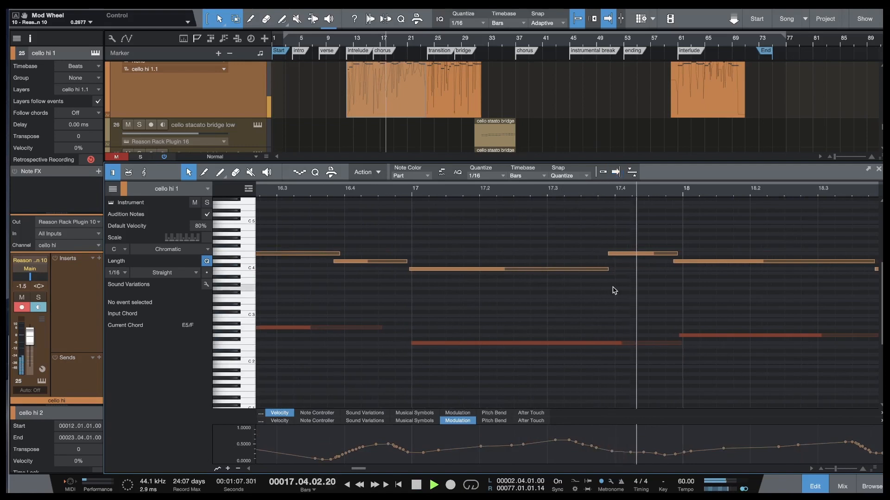
scroll("right", 3)
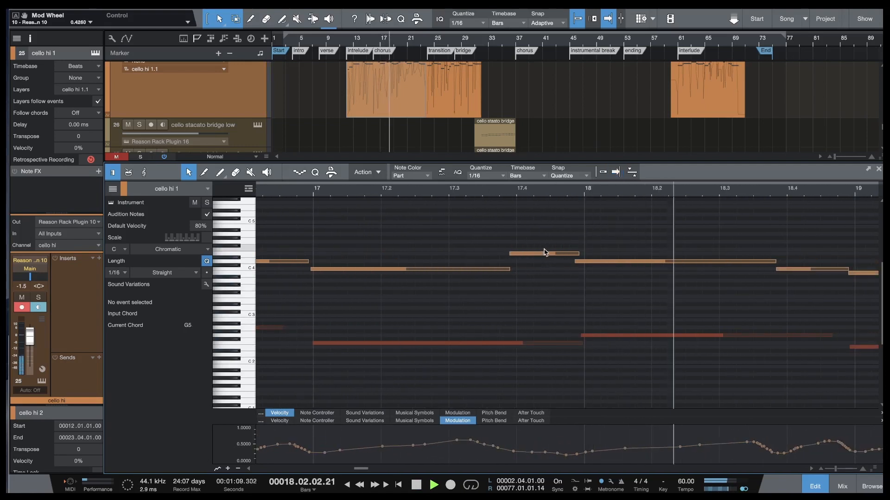
left_click(534, 253)
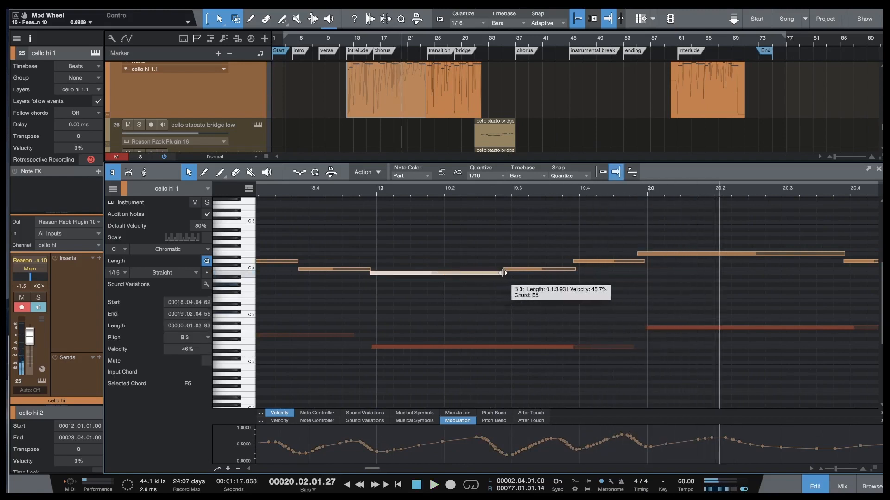
left_click_drag(504, 273, 492, 272)
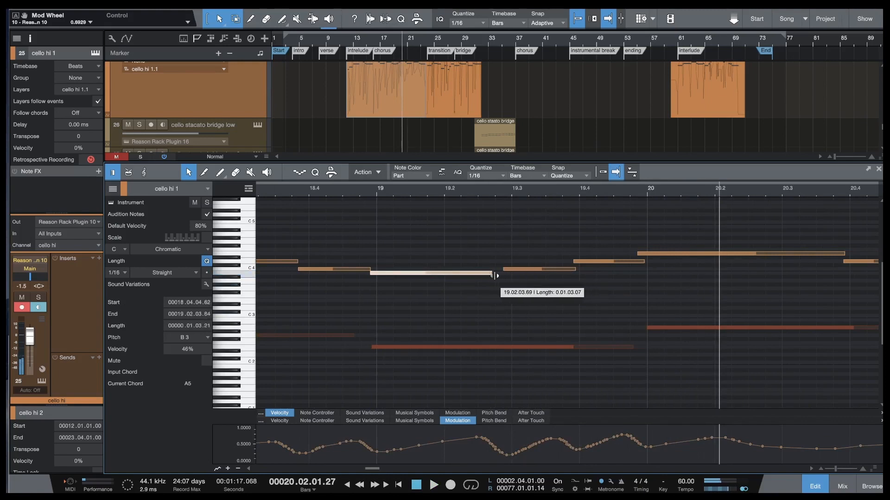
left_click_drag(491, 272, 503, 272)
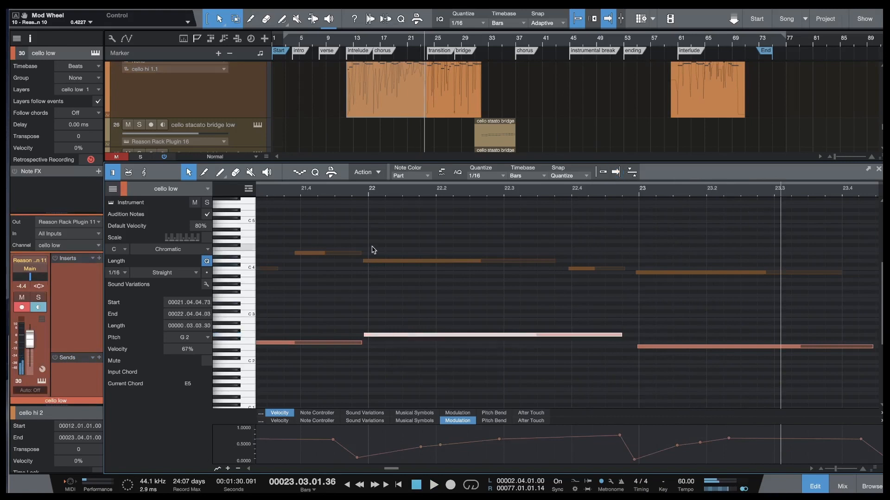
mouse_move(359, 195)
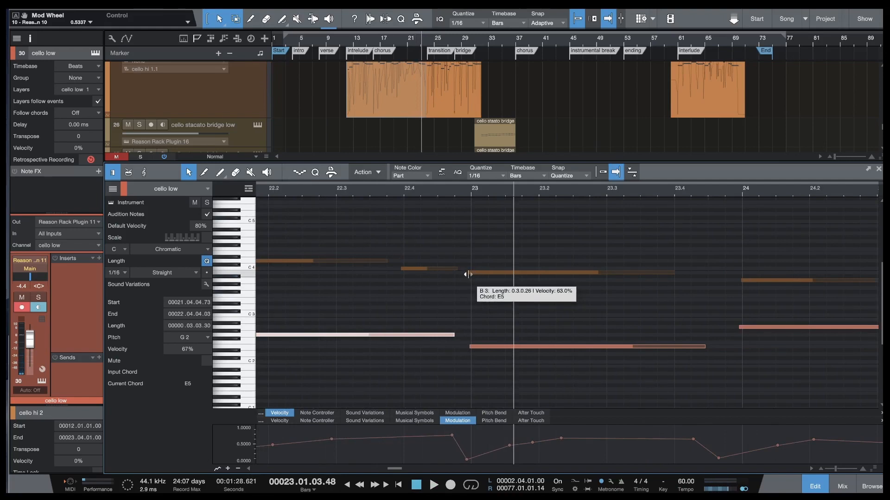
mouse_move(482, 278)
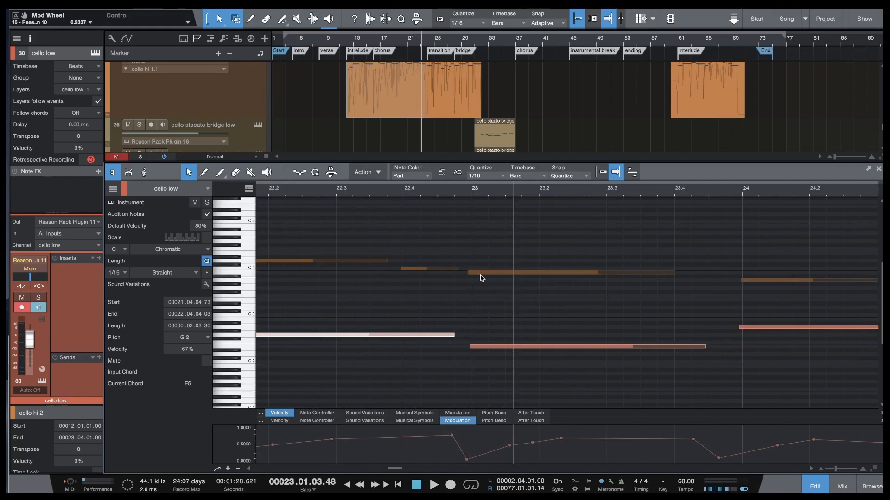
mouse_move(475, 276)
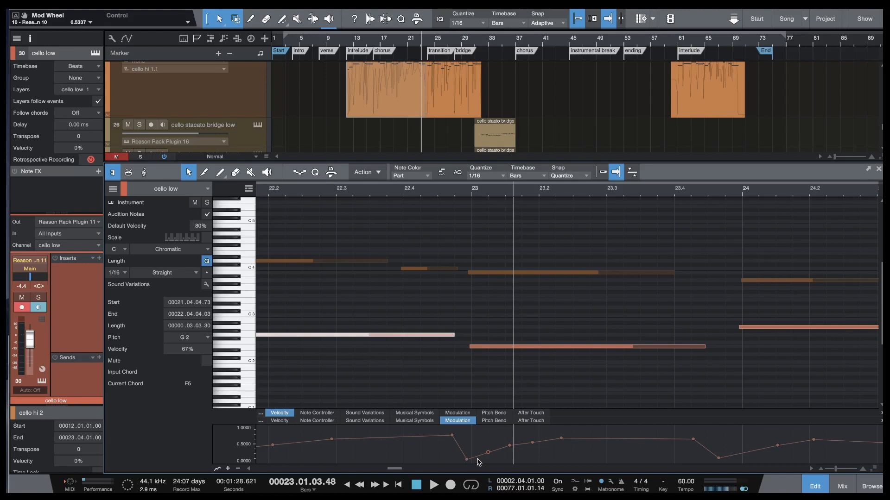
mouse_move(461, 197)
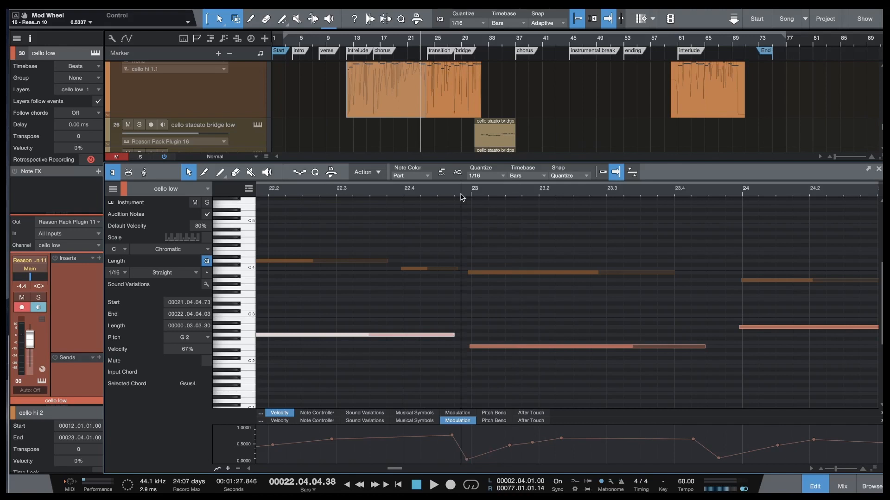
mouse_move(561, 472)
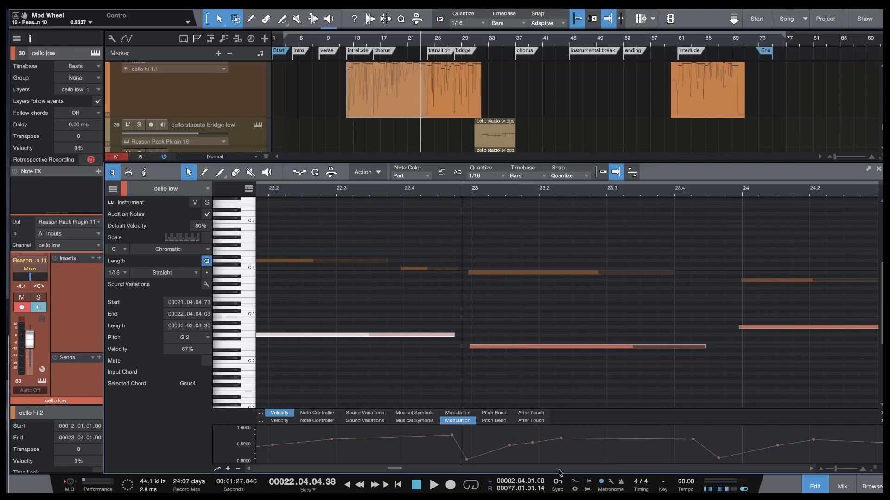
Sharpen the cello low modulation dip before bar 23 by moving its automation point
left_click(432, 486)
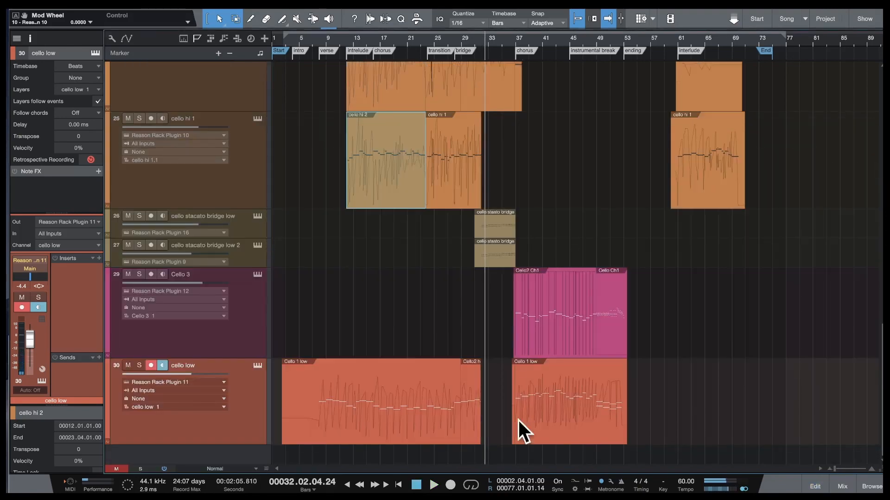
mouse_move(491, 265)
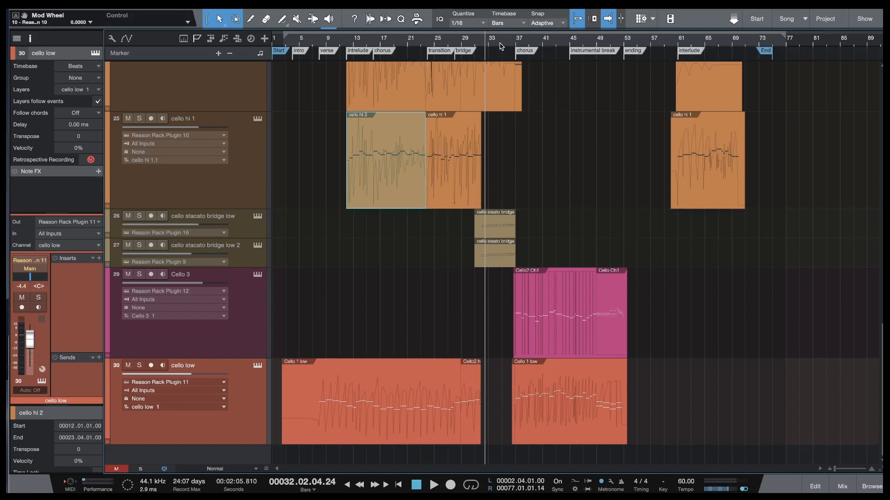
mouse_move(491, 44)
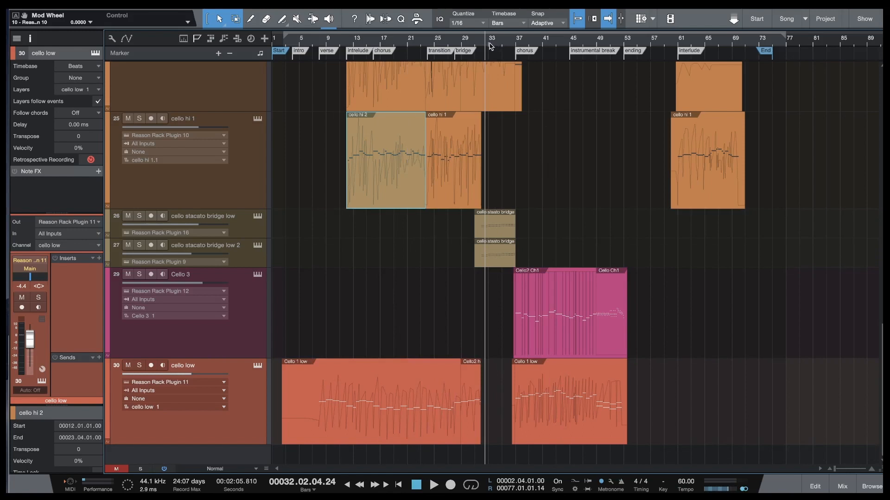
mouse_move(413, 110)
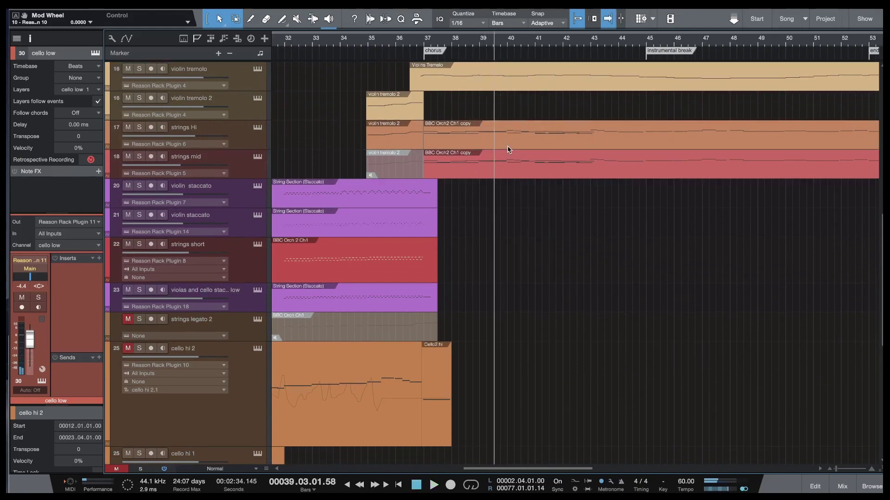
Scroll and zoom the Arrange view to survey the string tracks across the song
scroll("down", 3)
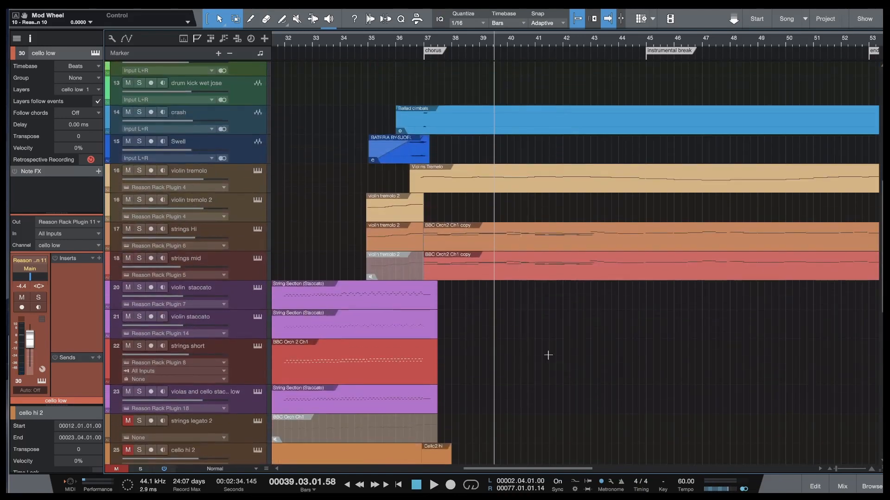
mouse_move(543, 41)
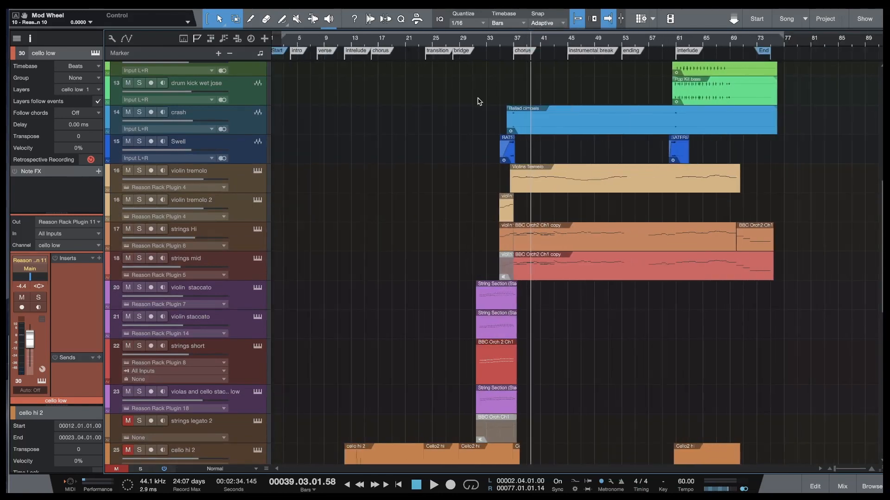
scroll("right", 3)
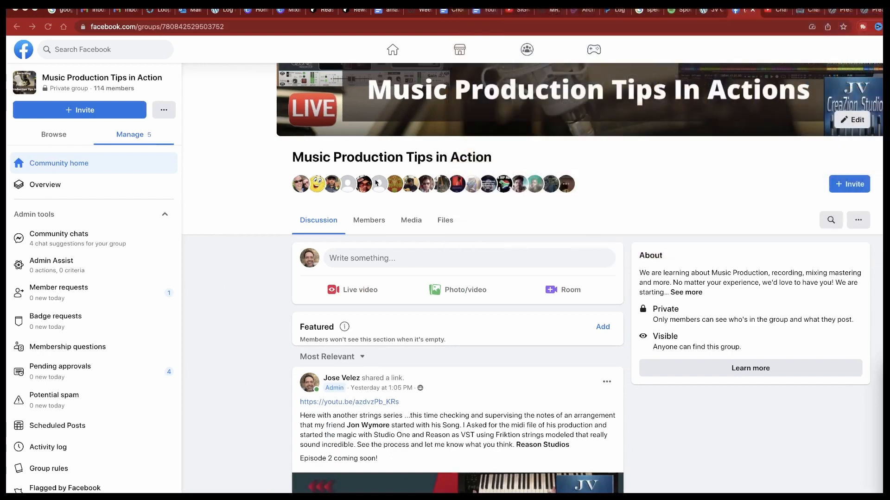
Switch to jvcreazionstudio.com and scroll to the Download Free Bonus offer and service cards
left_click(715, 9)
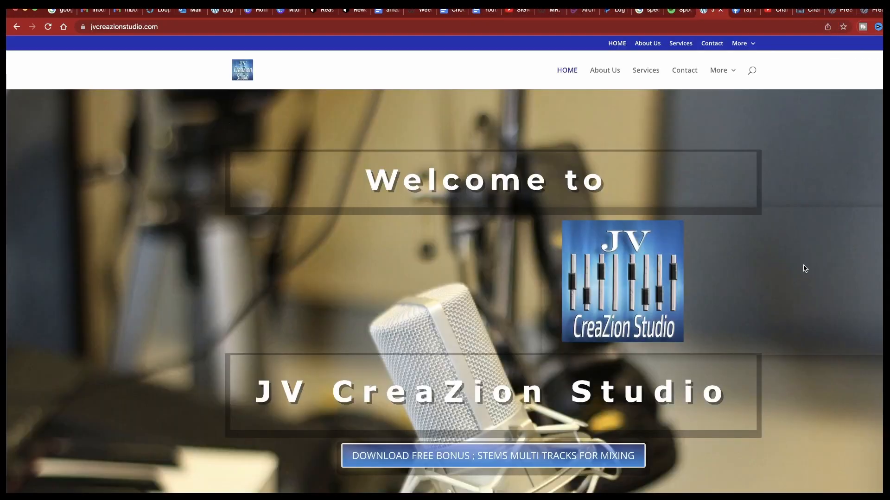
scroll("down", 3)
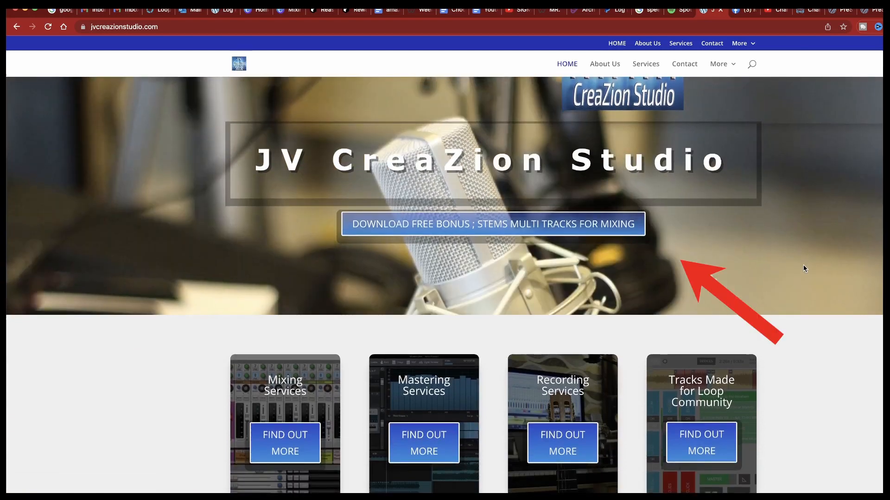
mouse_move(806, 345)
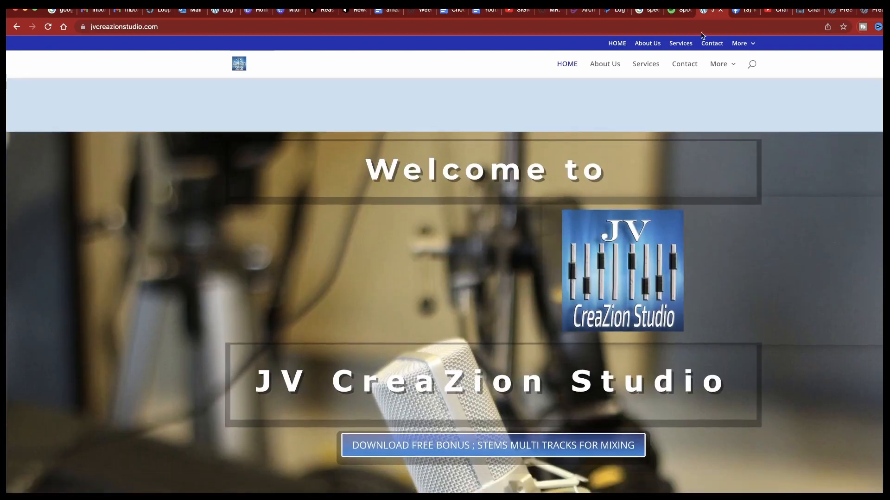
mouse_move(745, 17)
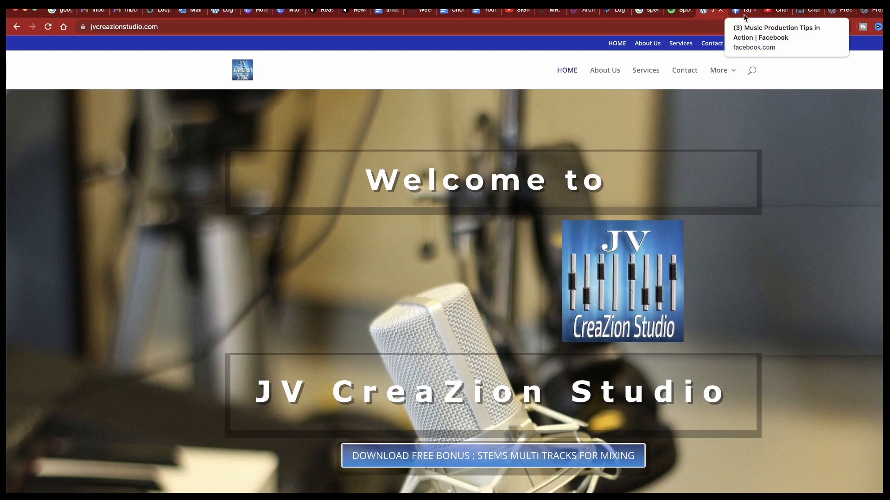